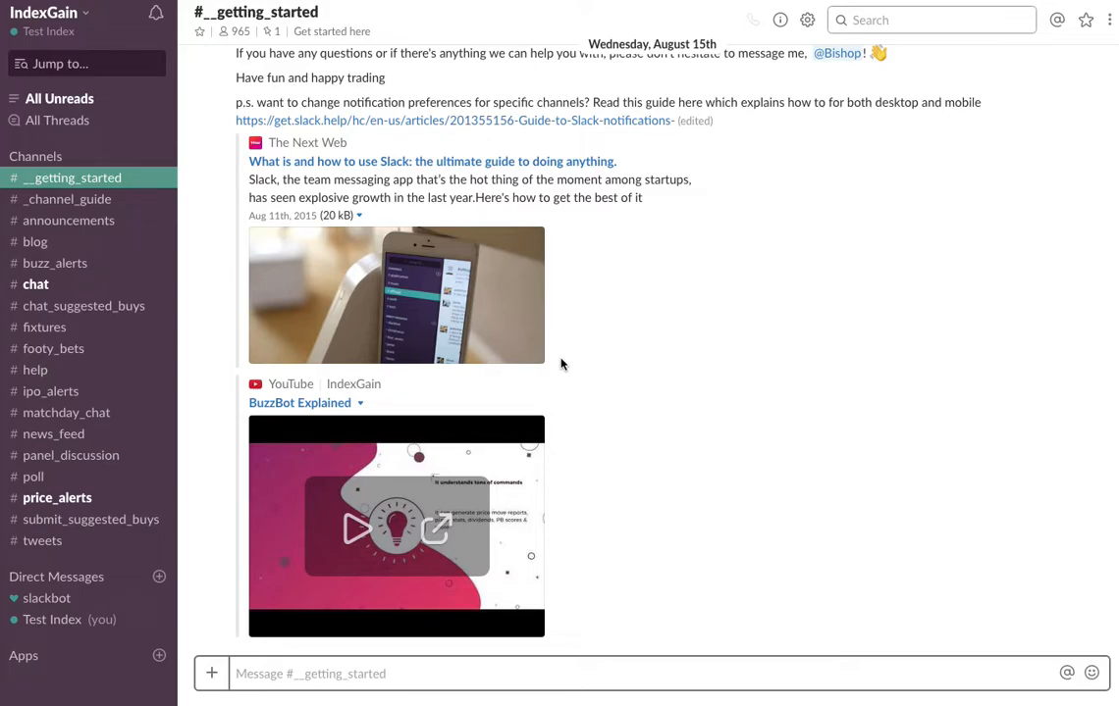
mouse_move(573, 365)
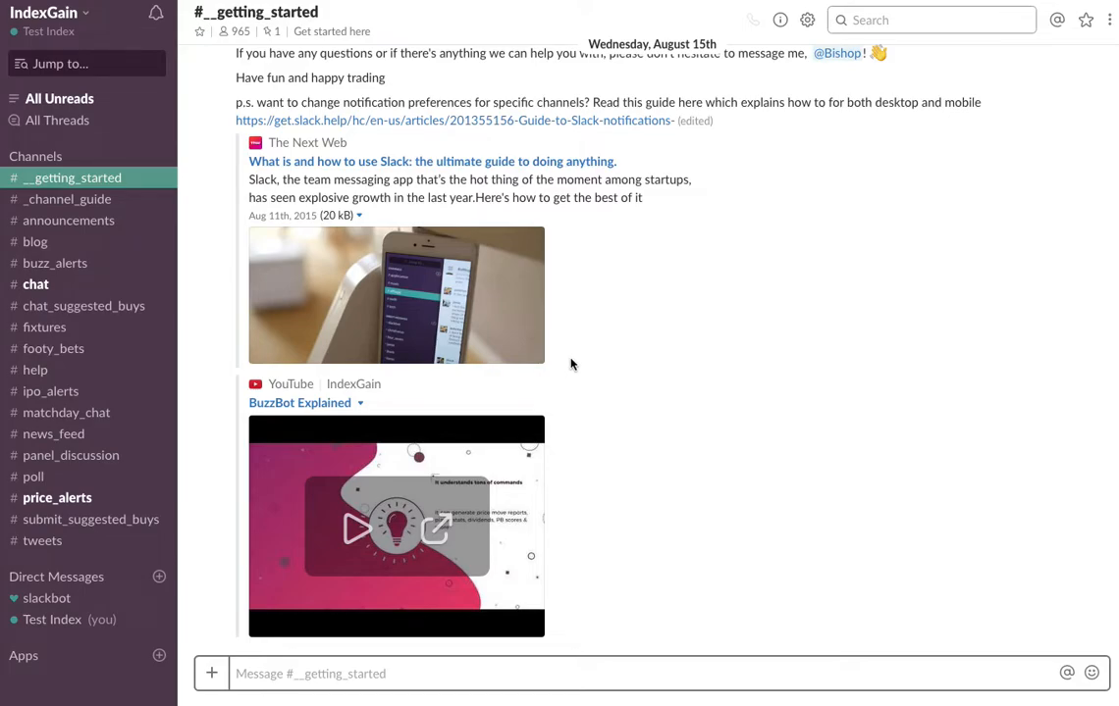
mouse_move(573, 360)
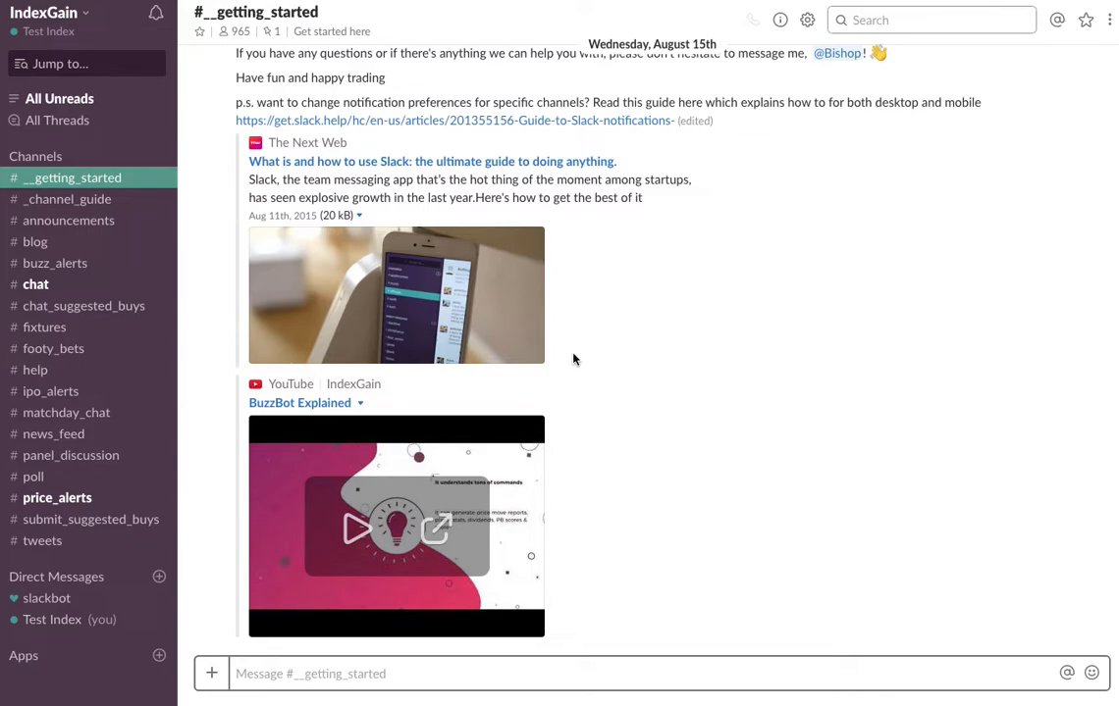
mouse_move(581, 308)
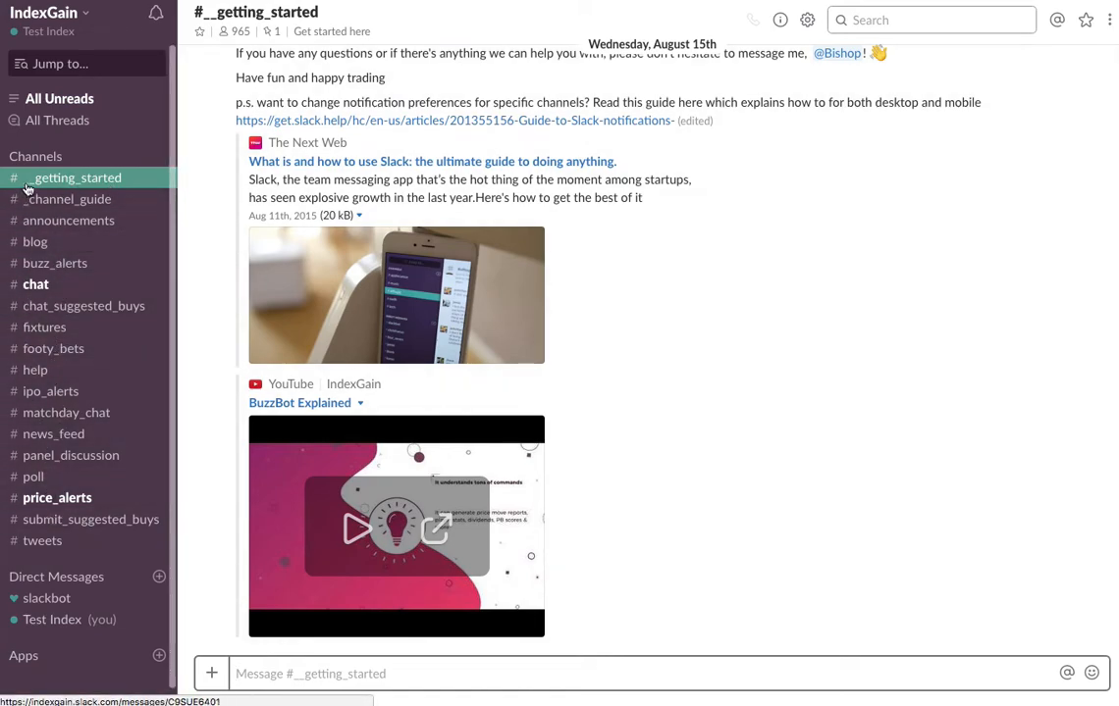
mouse_move(30, 184)
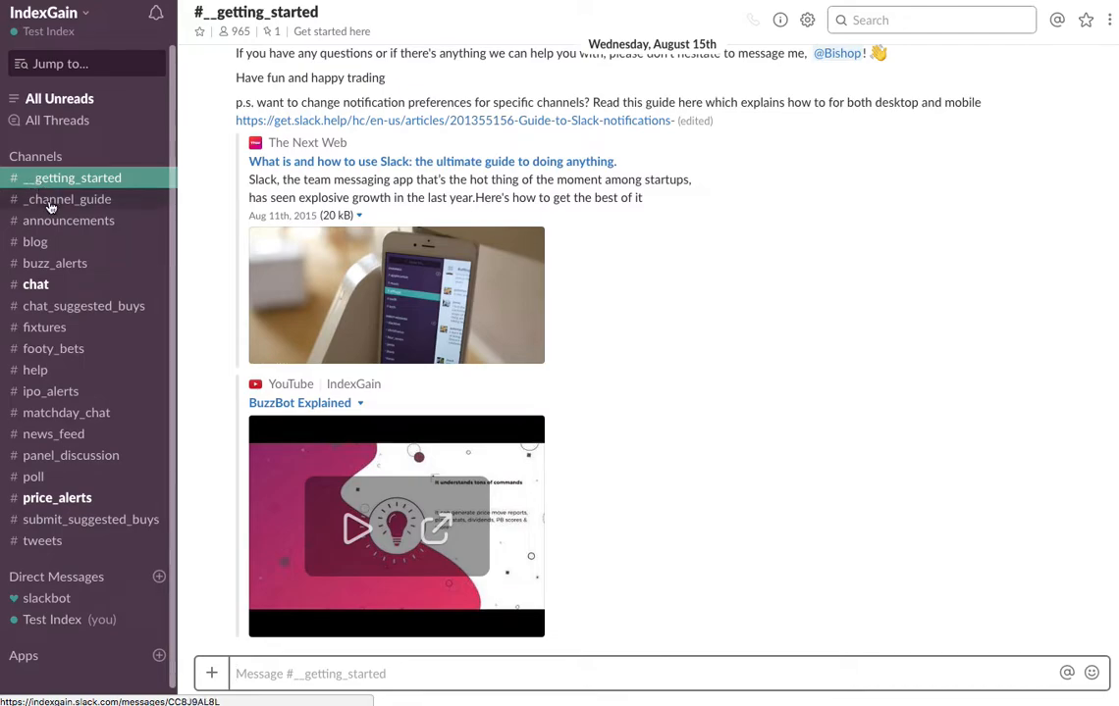
mouse_move(54, 220)
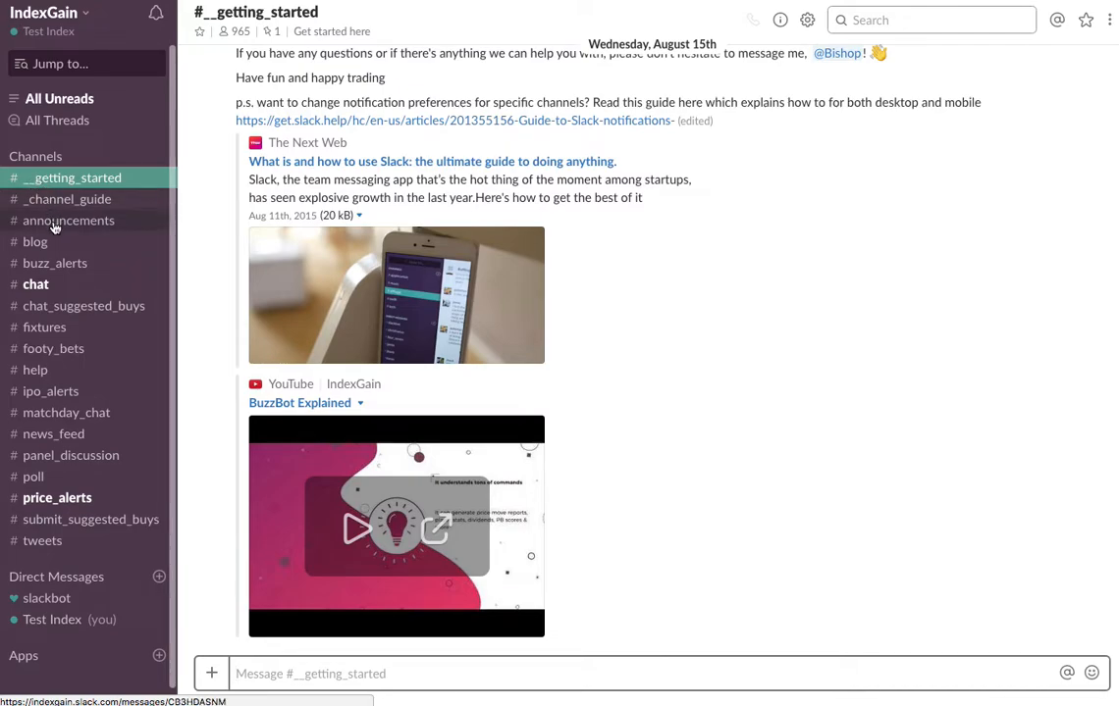
- Read the Kevin De Bruyne buzz stats and replies from Big Ian and Dan in #chat
click(36, 283)
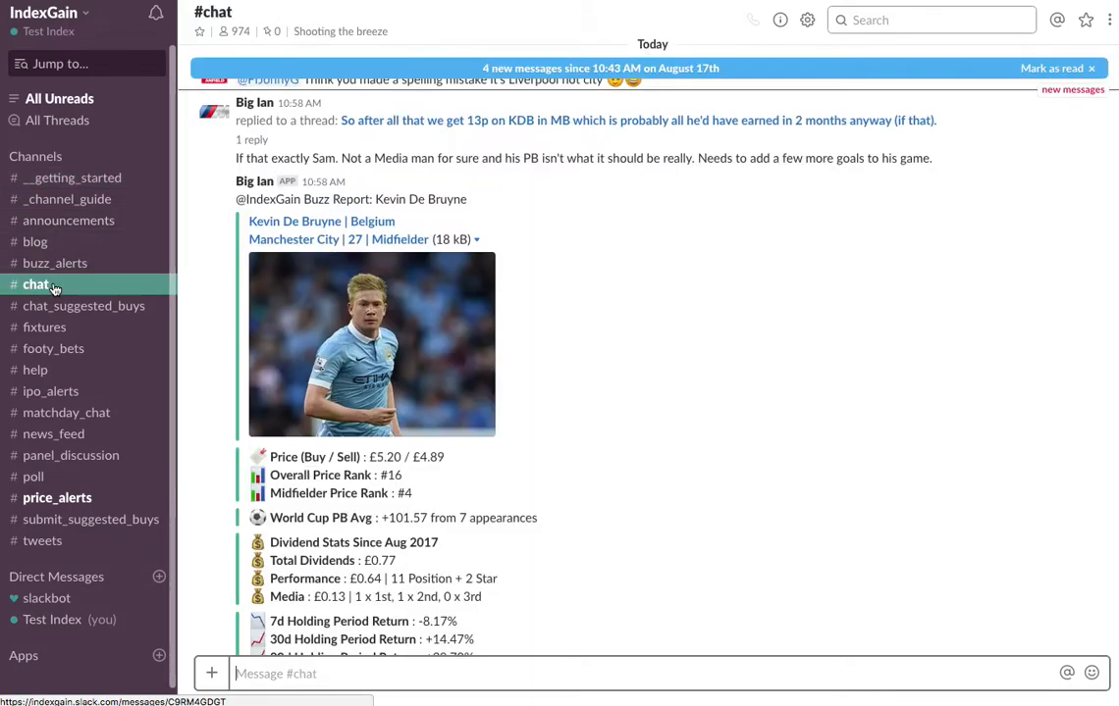
scroll(down, 3)
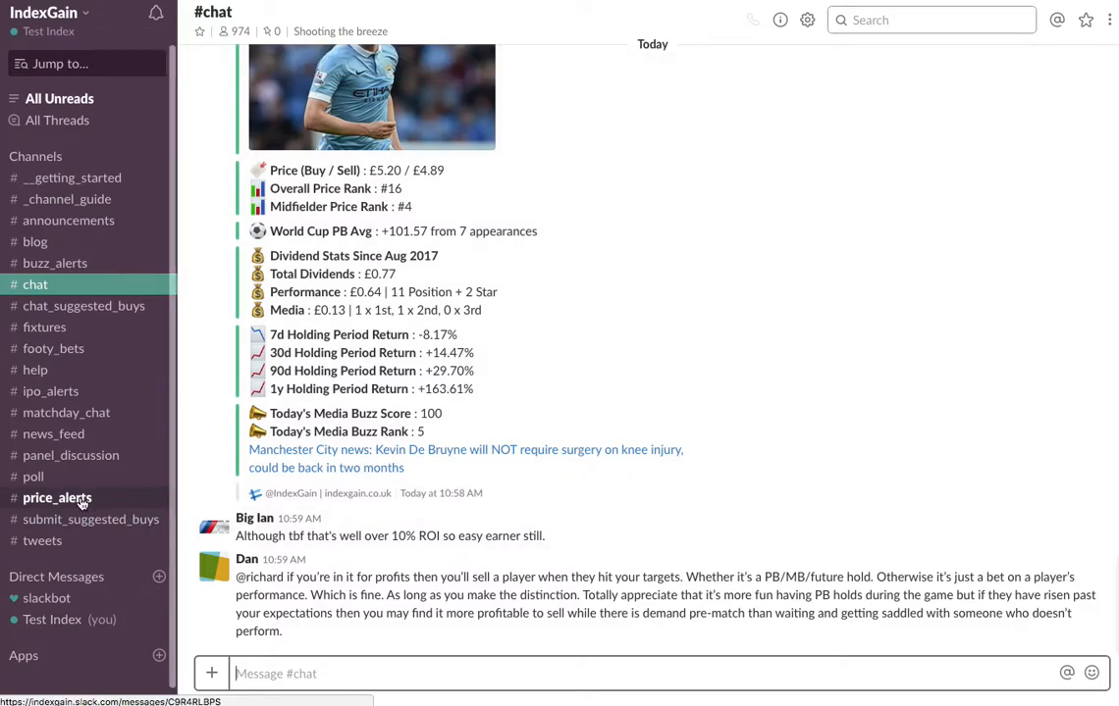
- View BuzzBot's hourly squad price-movement alerts in #price_alerts through the latest one
click(57, 499)
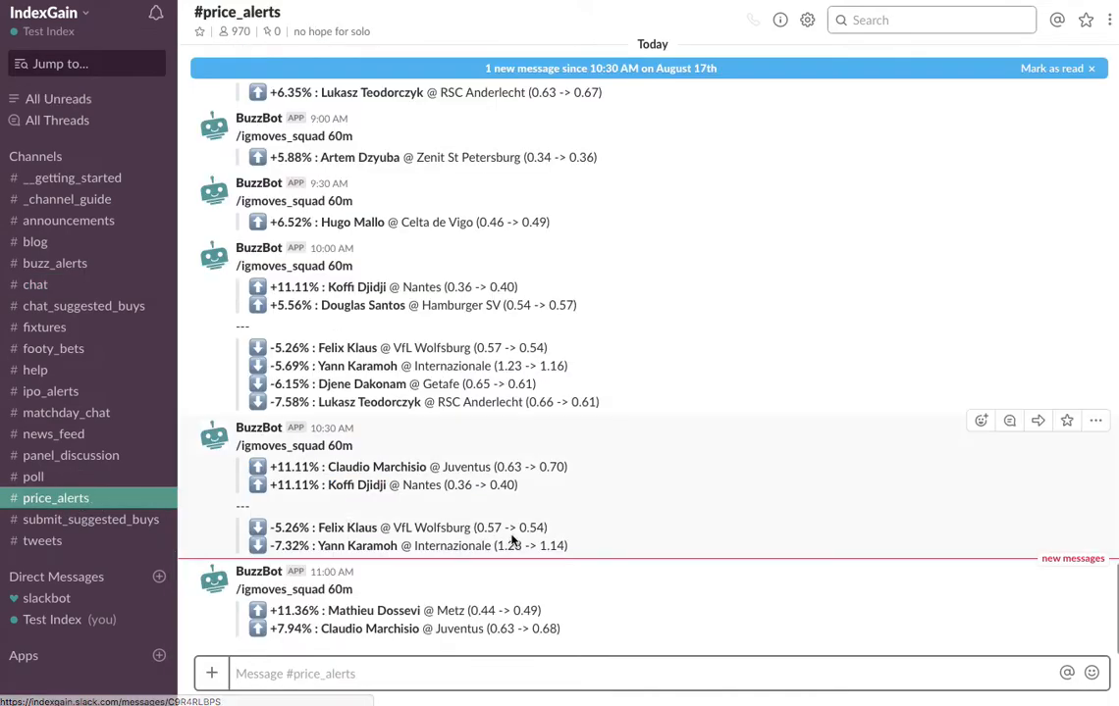
mouse_move(609, 483)
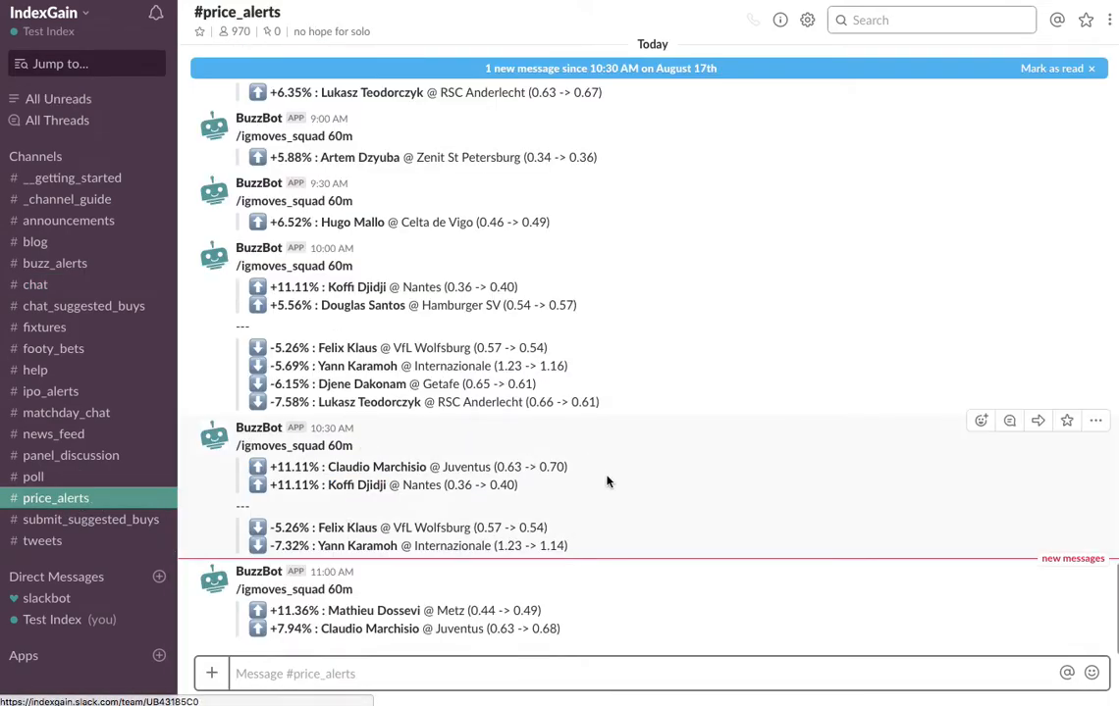
click(1052, 67)
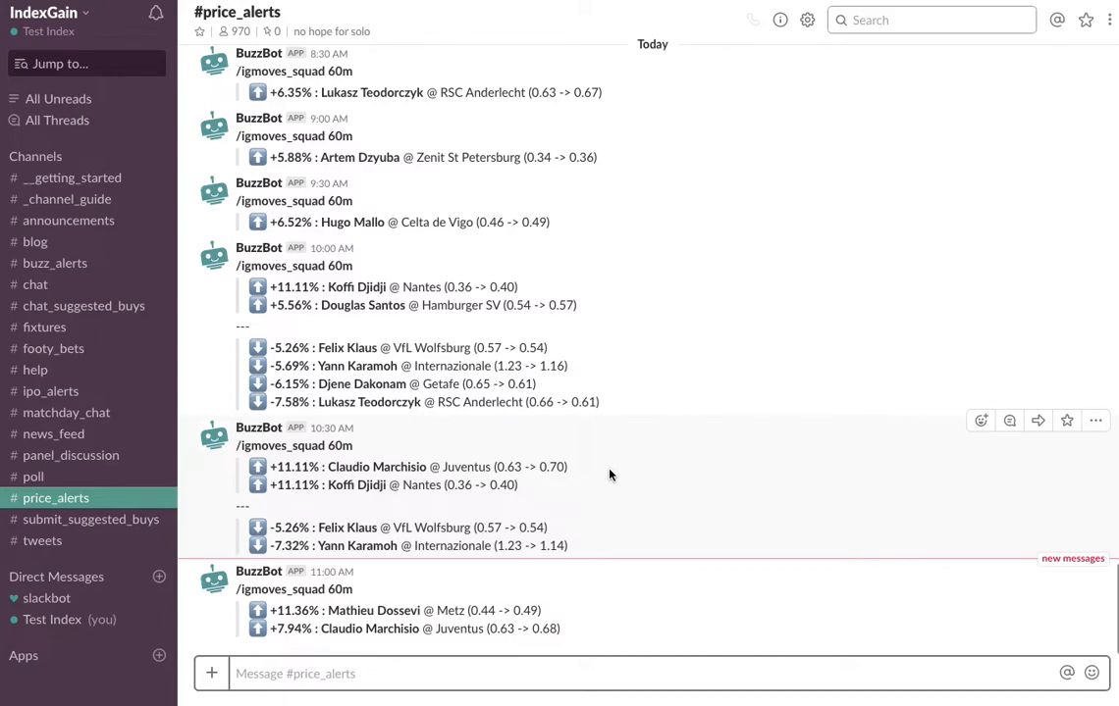
mouse_move(603, 471)
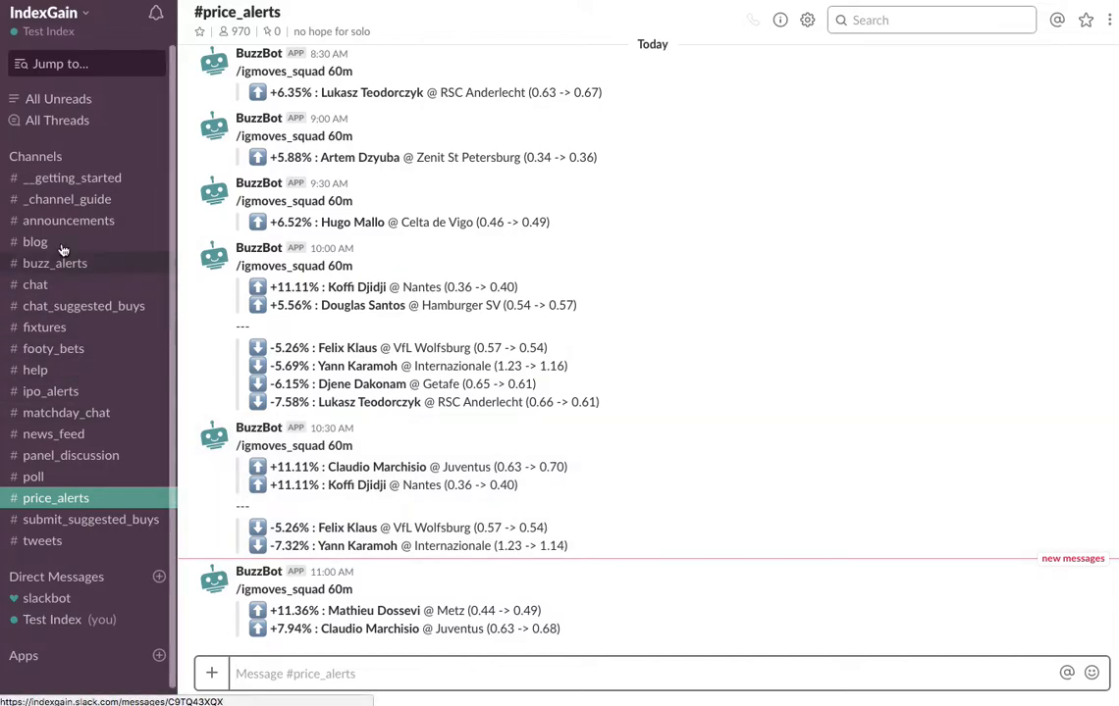
mouse_move(47, 167)
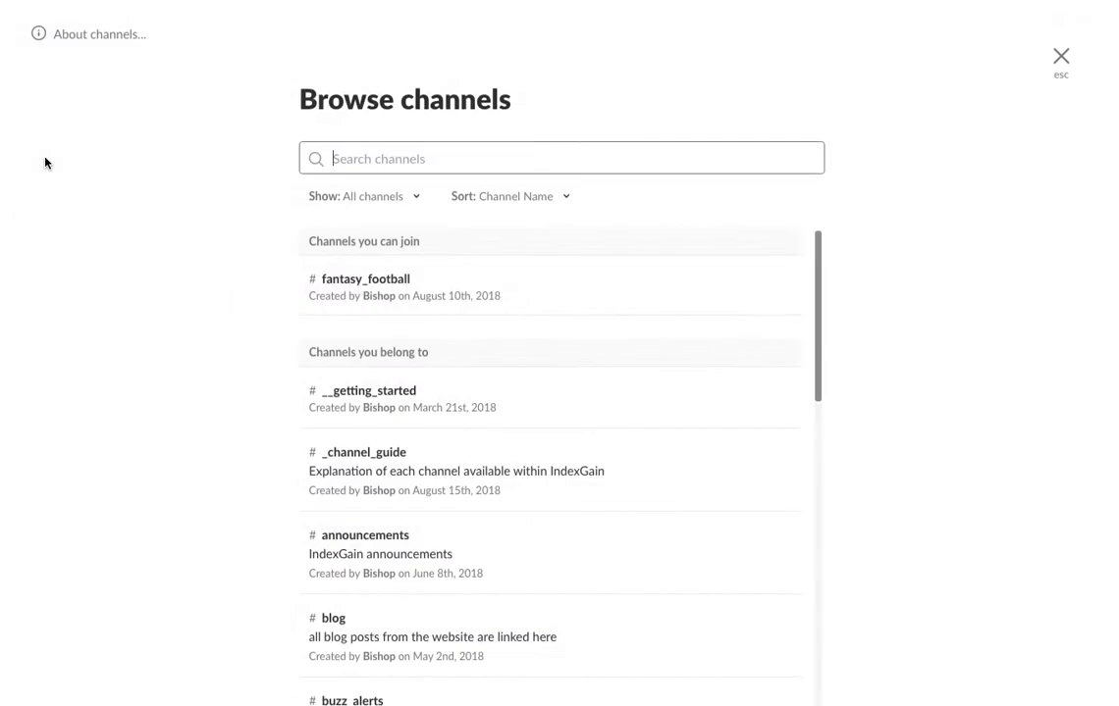
mouse_move(512, 326)
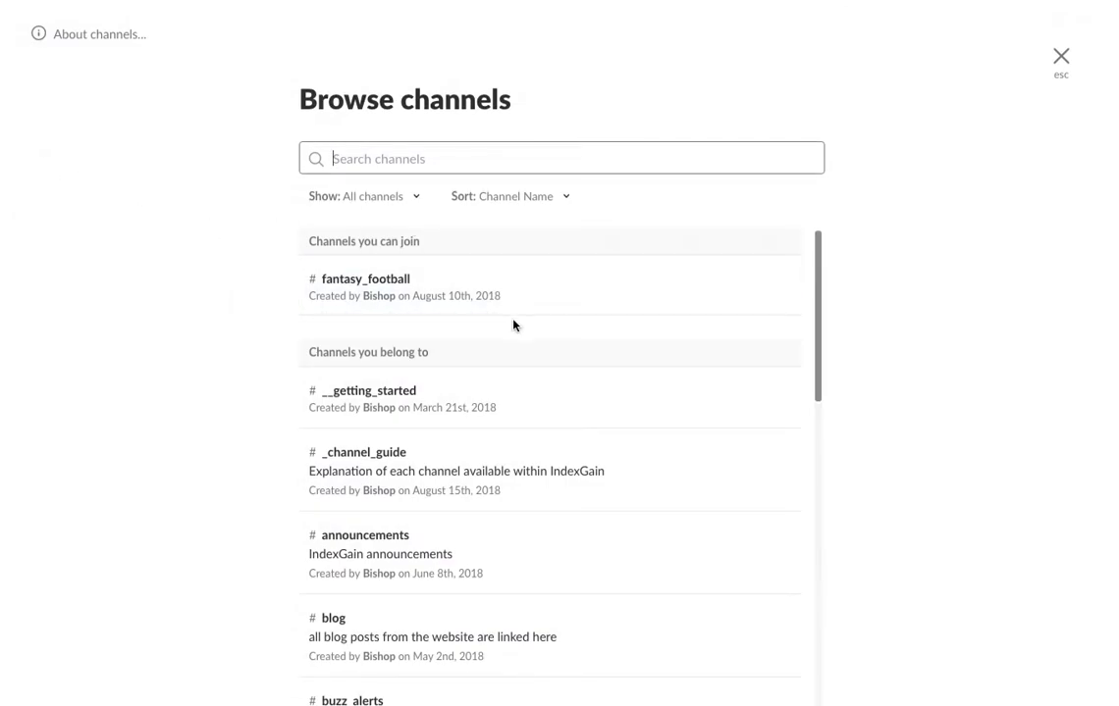
- Scroll the channel browser to see fantasy_football listed as a joinable channel
scroll(down, 3)
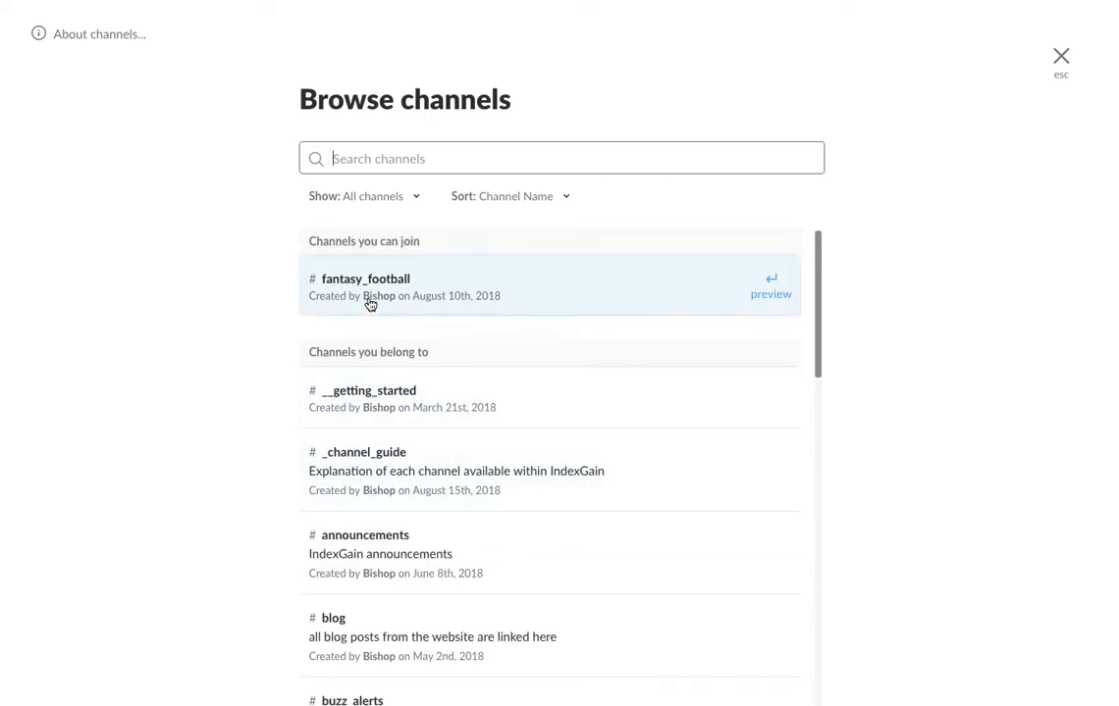
mouse_move(487, 286)
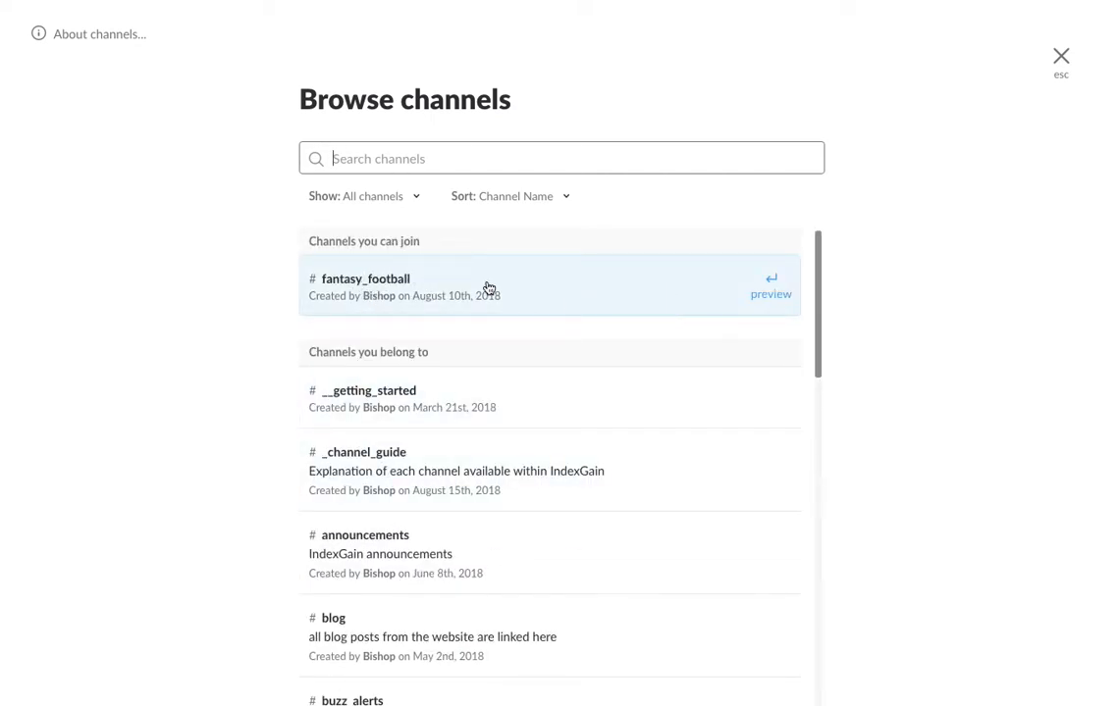
mouse_move(448, 283)
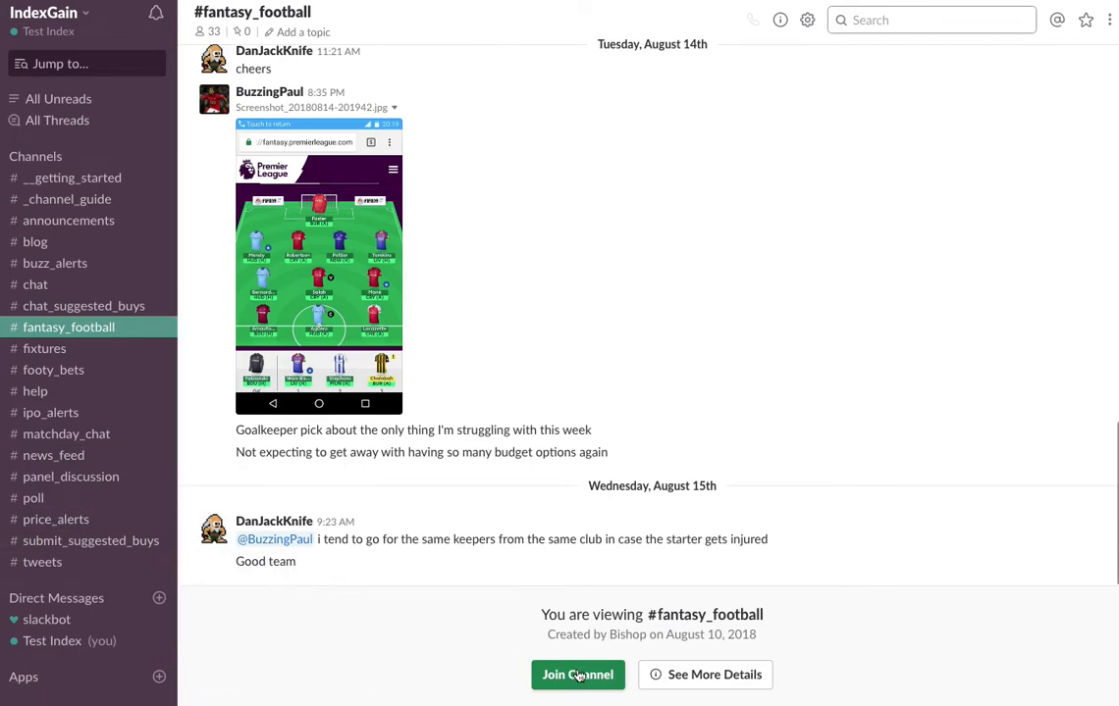
mouse_move(577, 675)
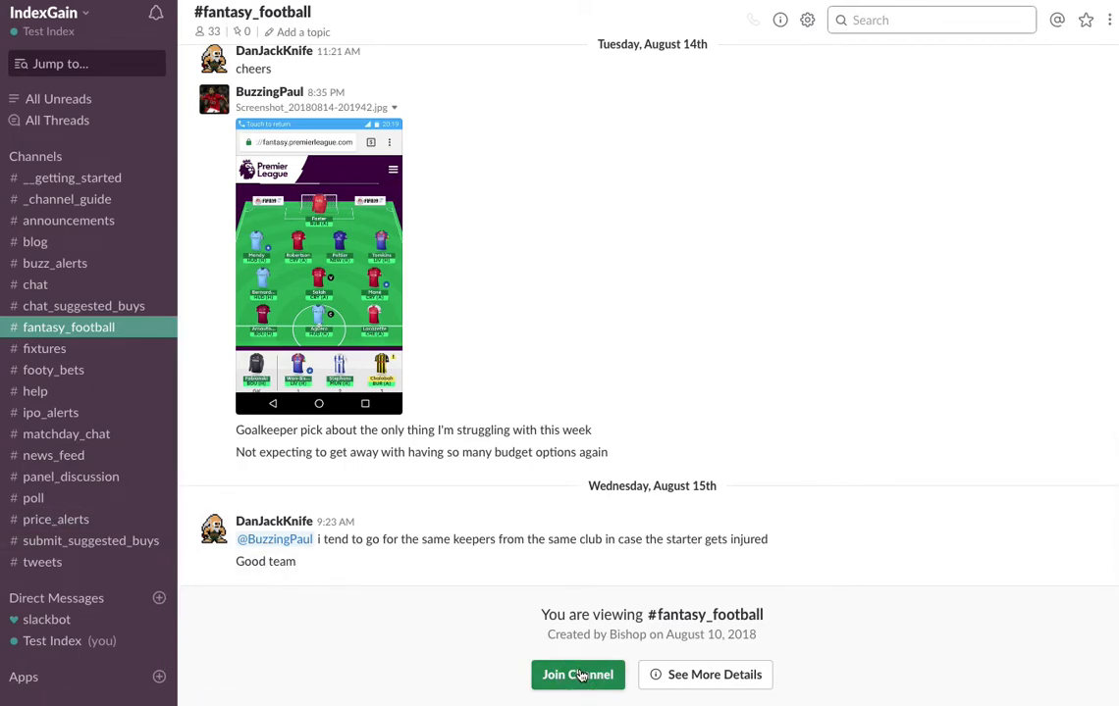
- Join the #fantasy_football channel so it appears among member channels
click(577, 675)
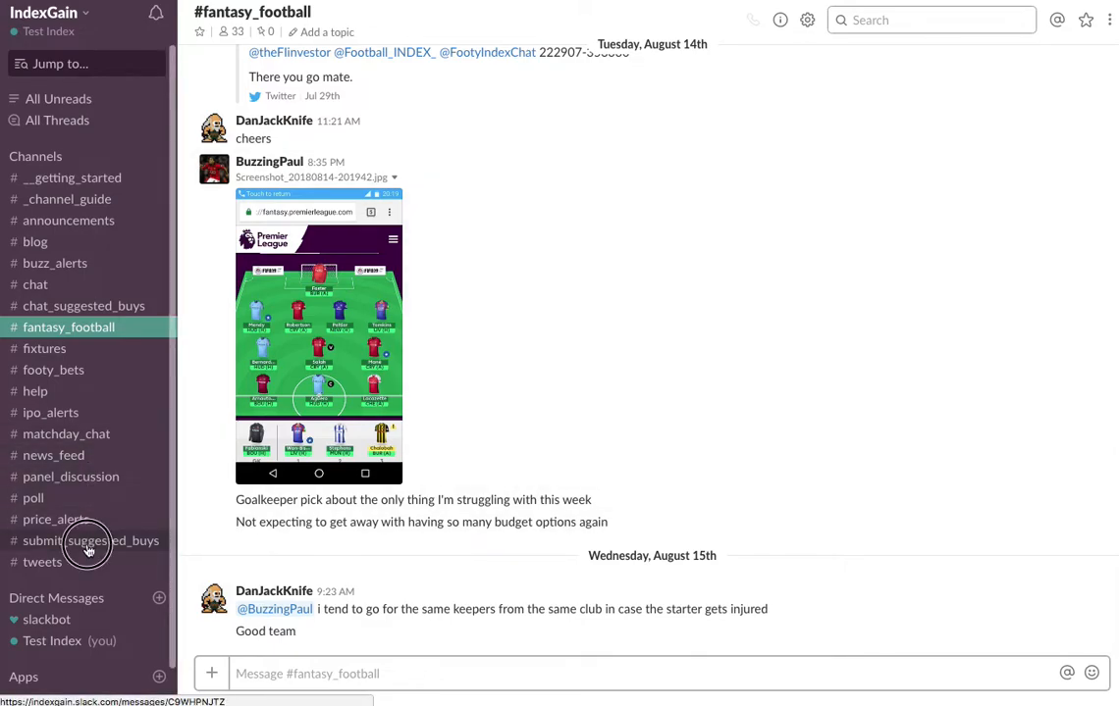
- Visit #submit_suggested_buys, briefly star and unstar it, then return to #chat
click(90, 542)
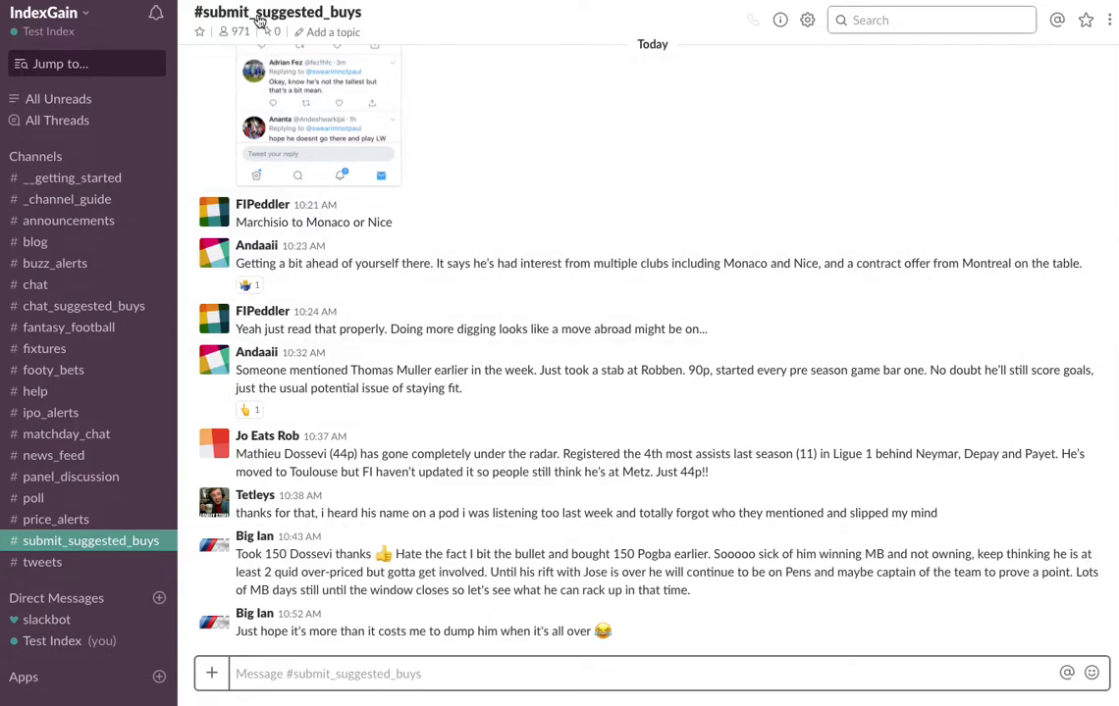
click(277, 12)
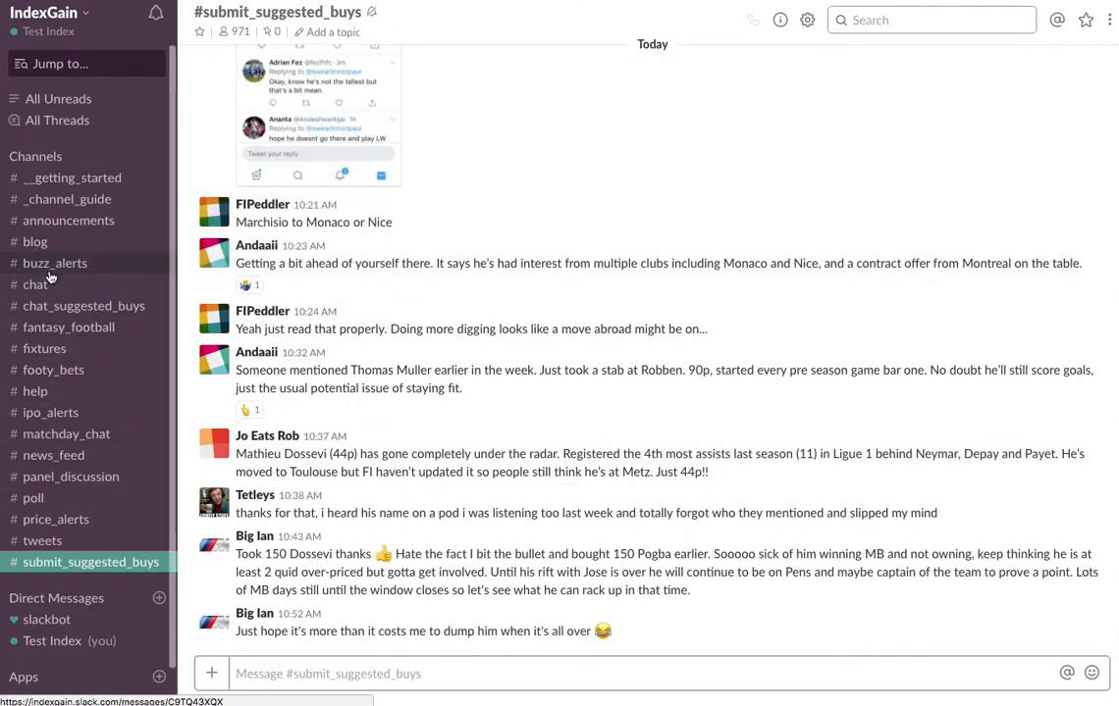
click(36, 285)
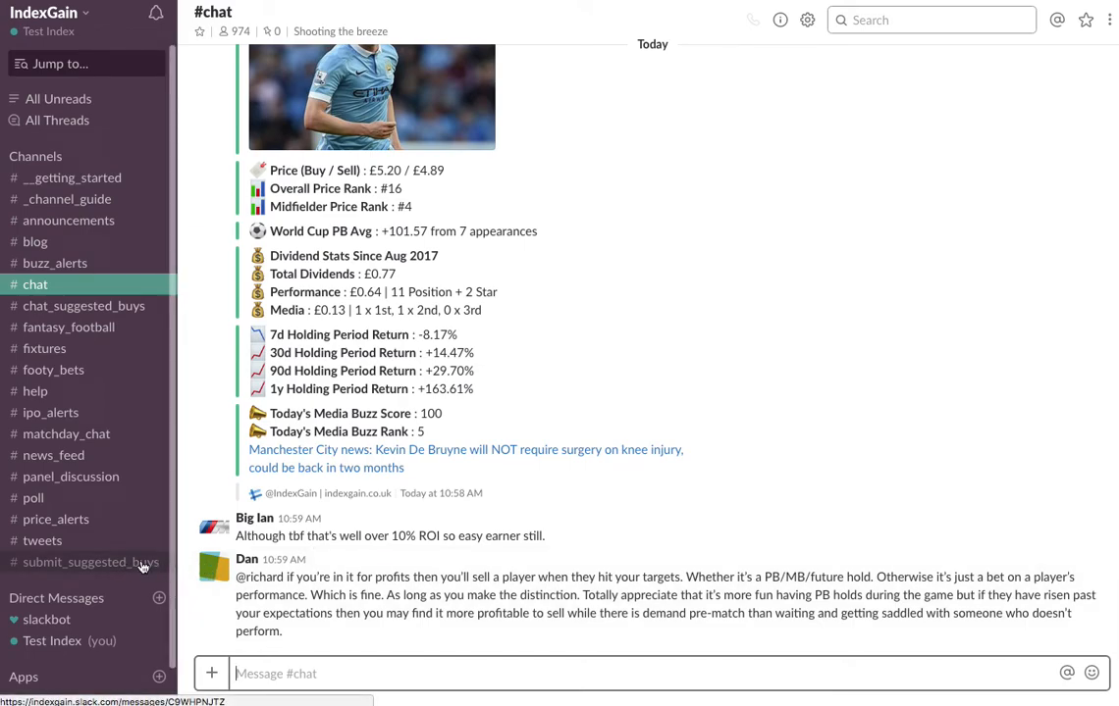
mouse_move(397, 562)
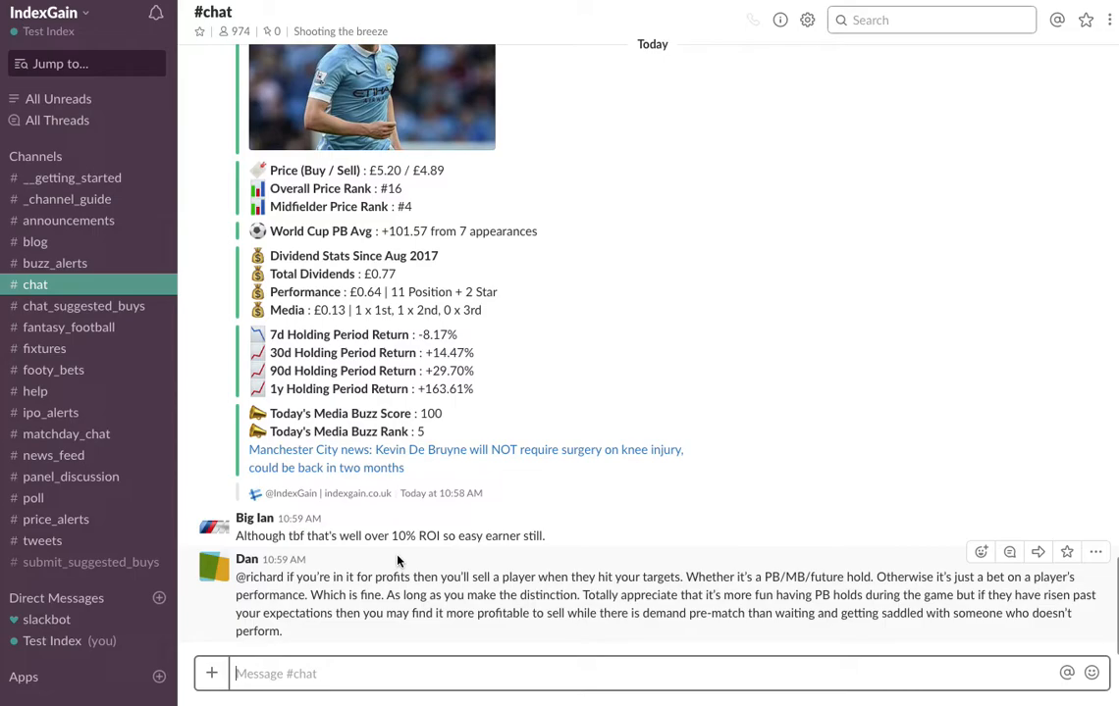
mouse_move(83, 569)
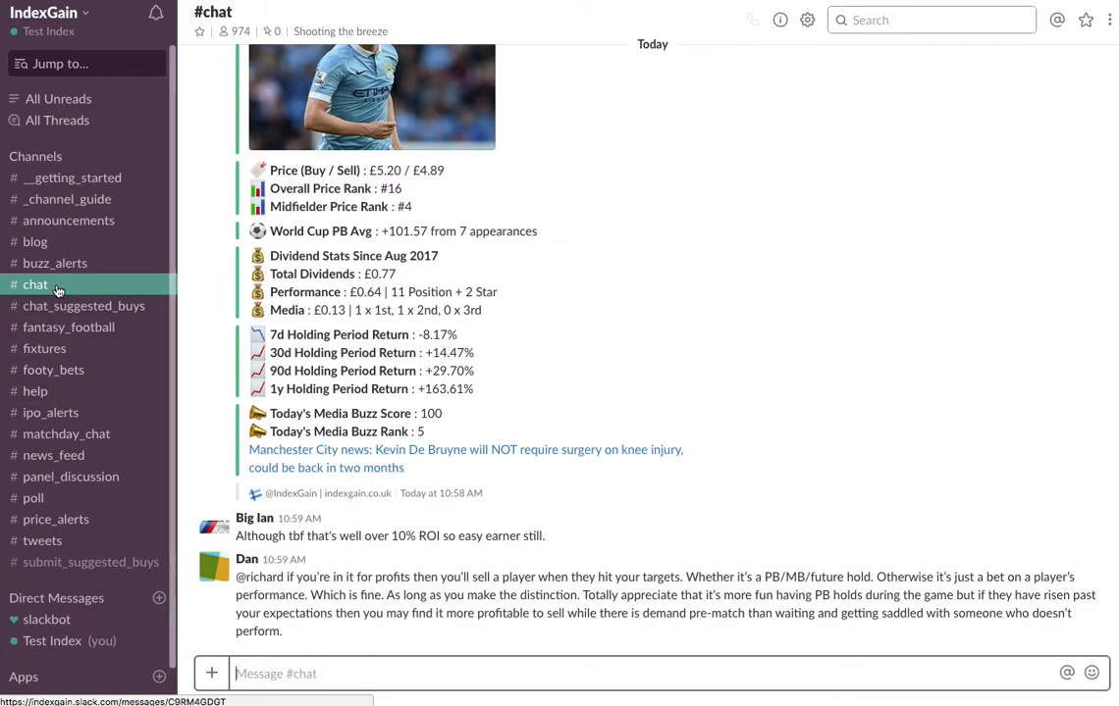
mouse_move(75, 177)
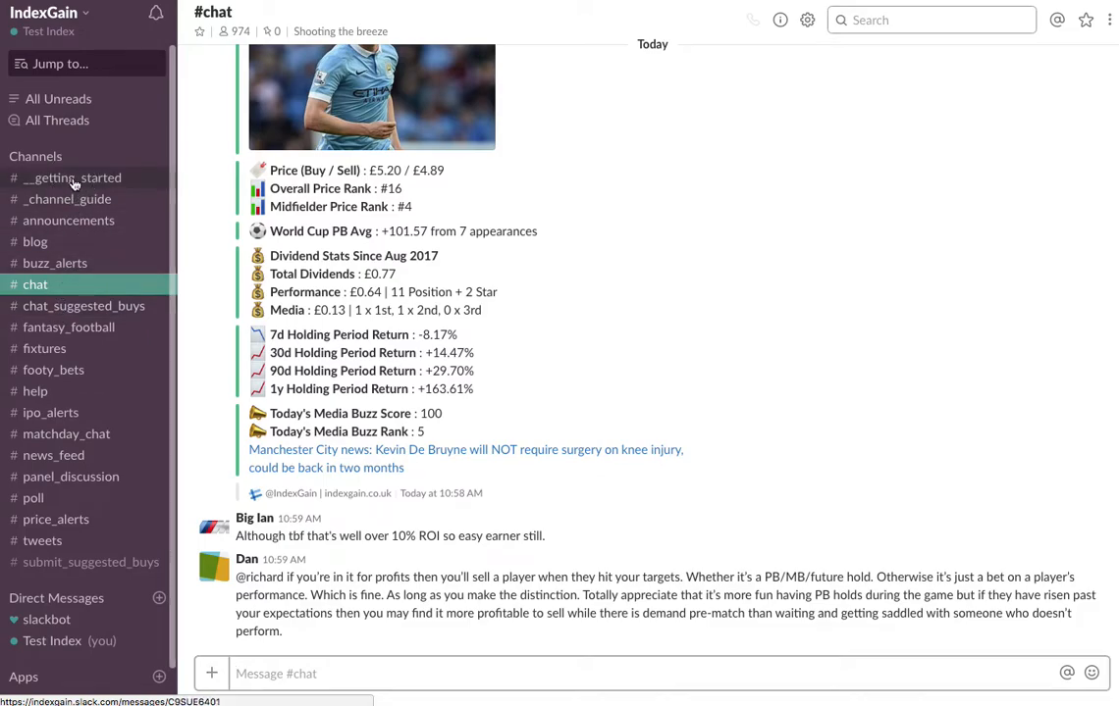
- Read the #__getting_started welcome down to the BuzzBot Explained video, then view #_channel_guide
click(72, 176)
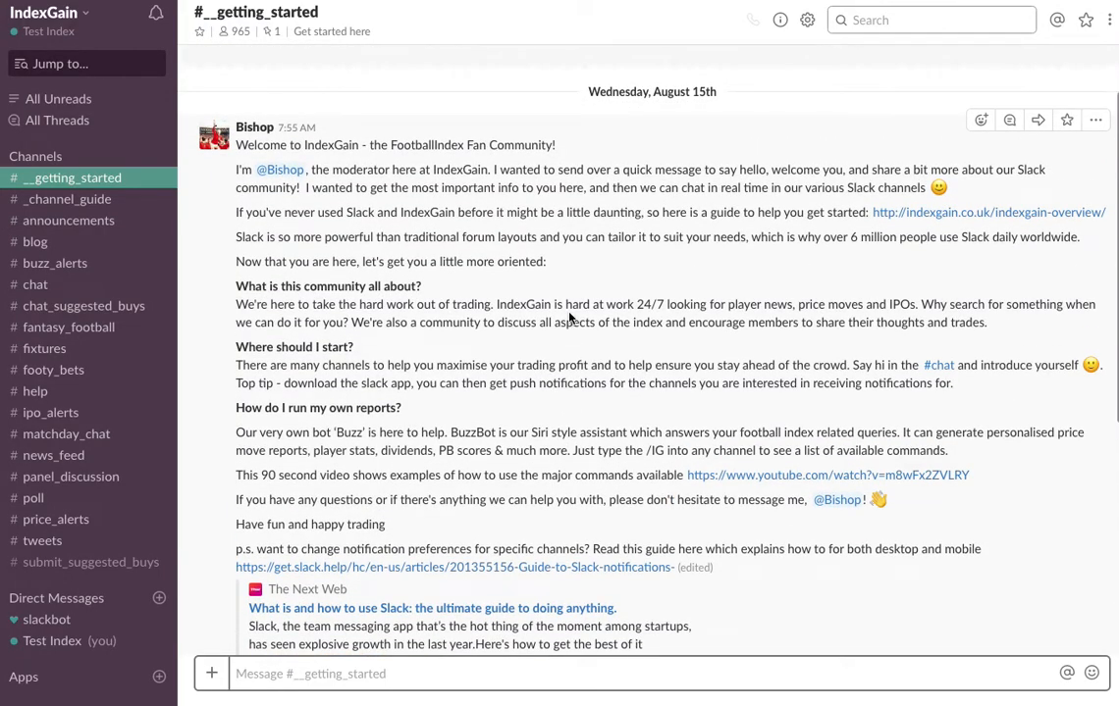
scroll(down, 3)
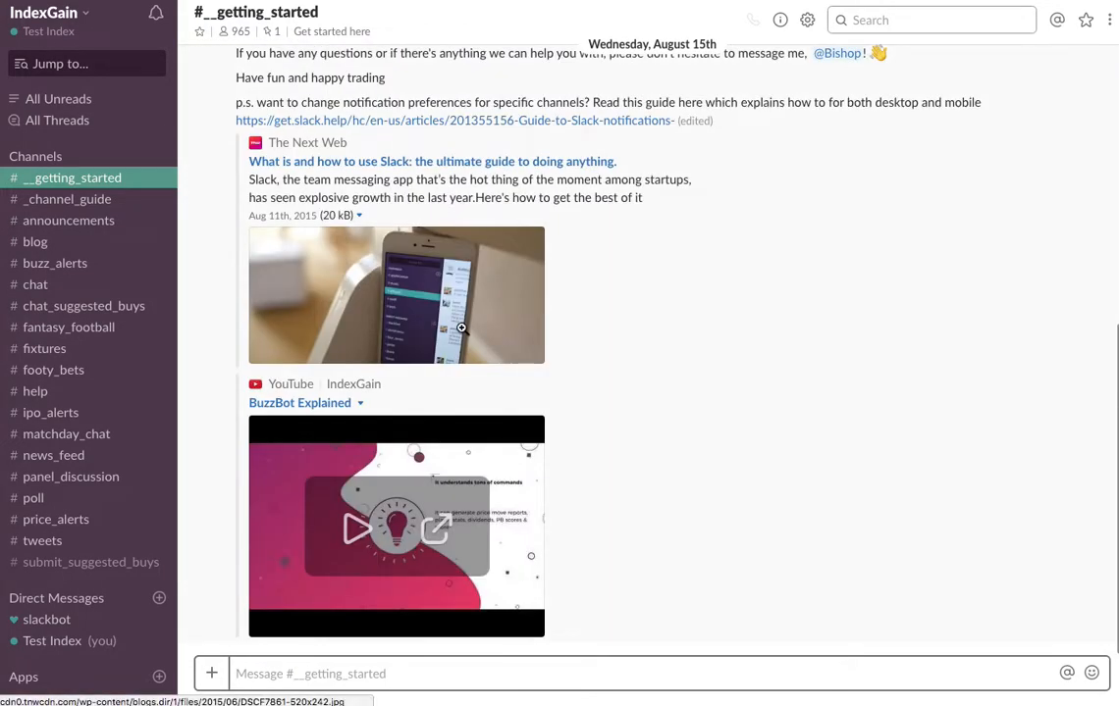
mouse_move(412, 434)
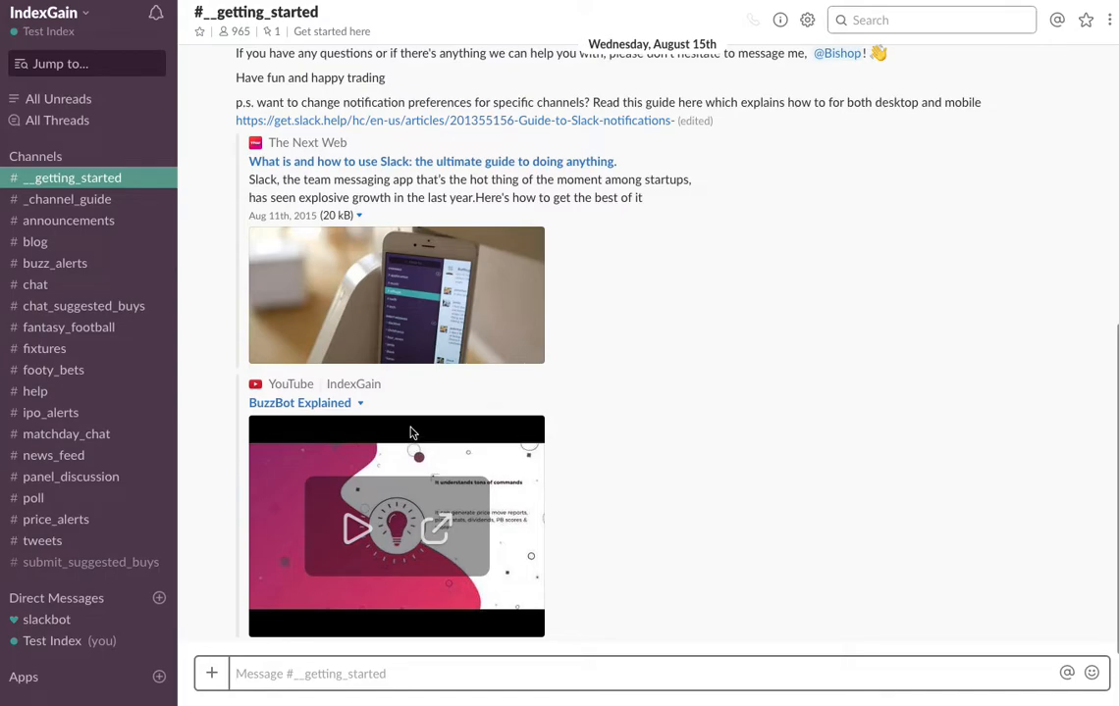
mouse_move(412, 436)
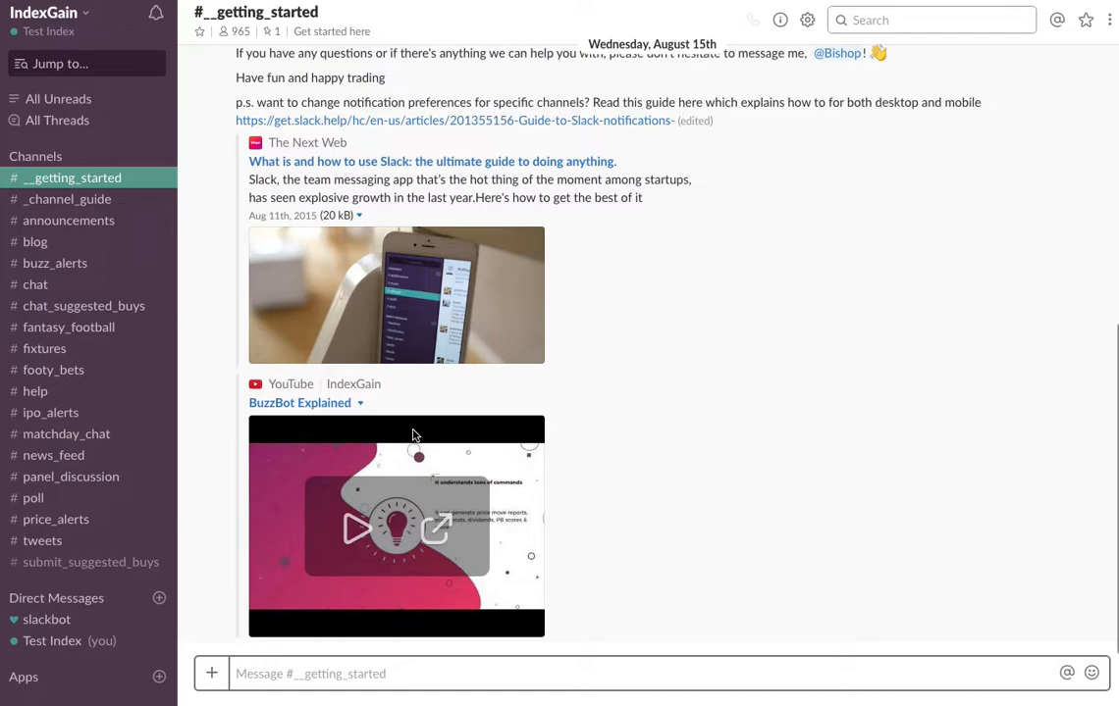
click(69, 200)
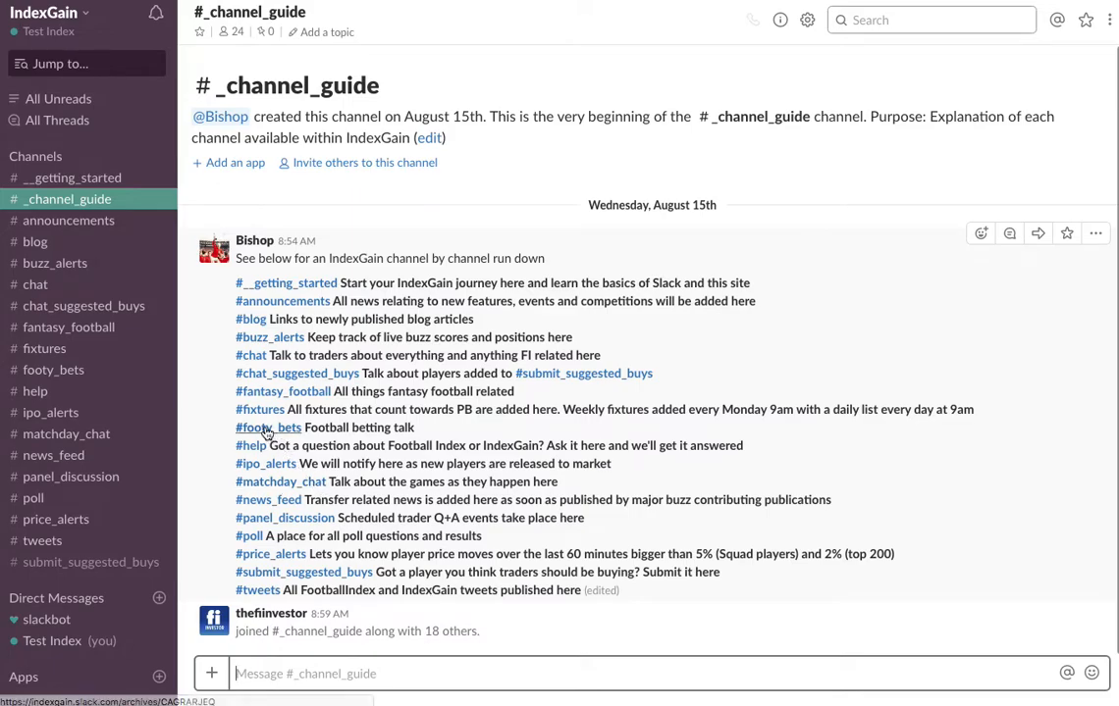
mouse_move(585, 373)
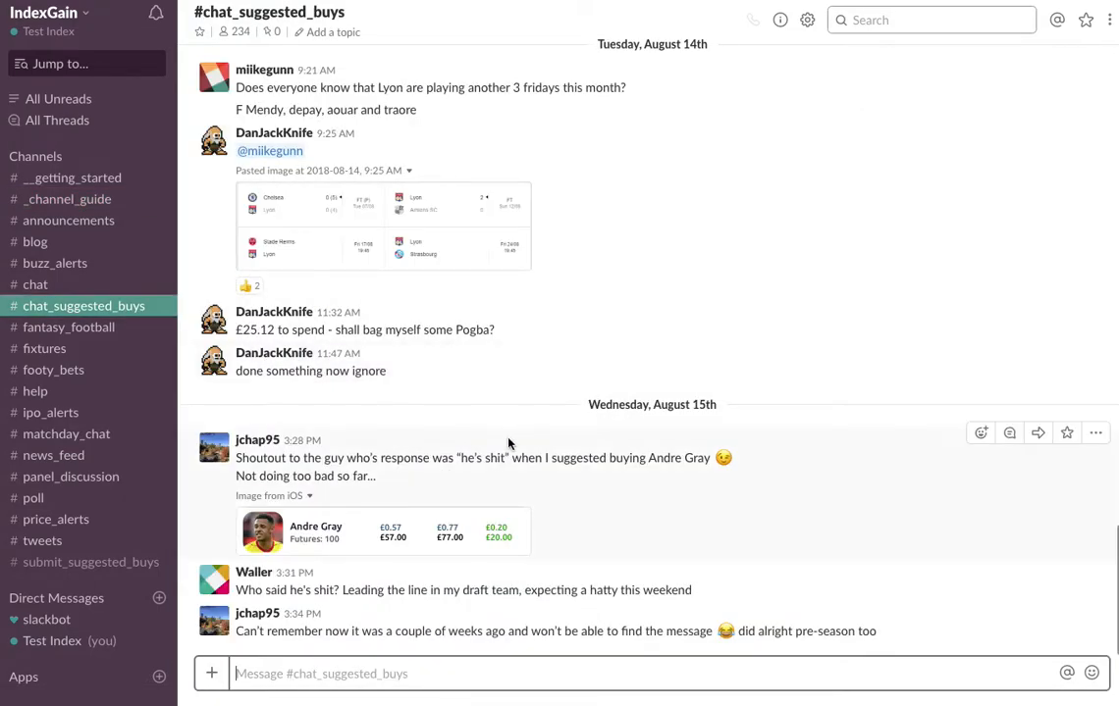
mouse_move(492, 440)
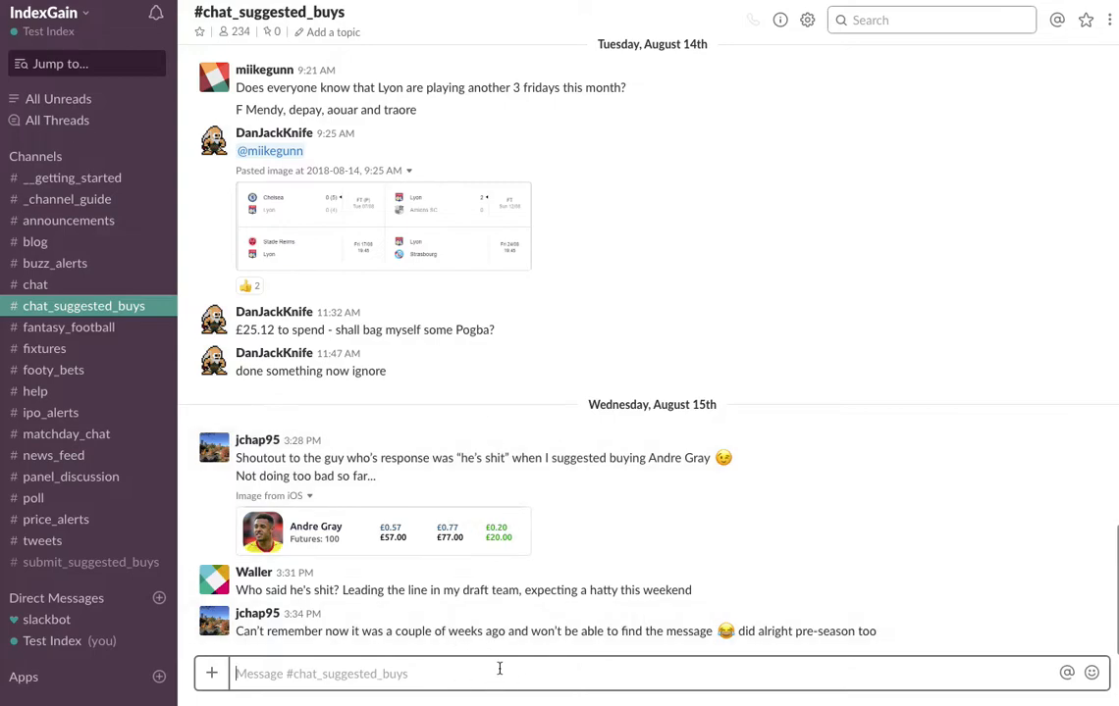
mouse_move(68, 325)
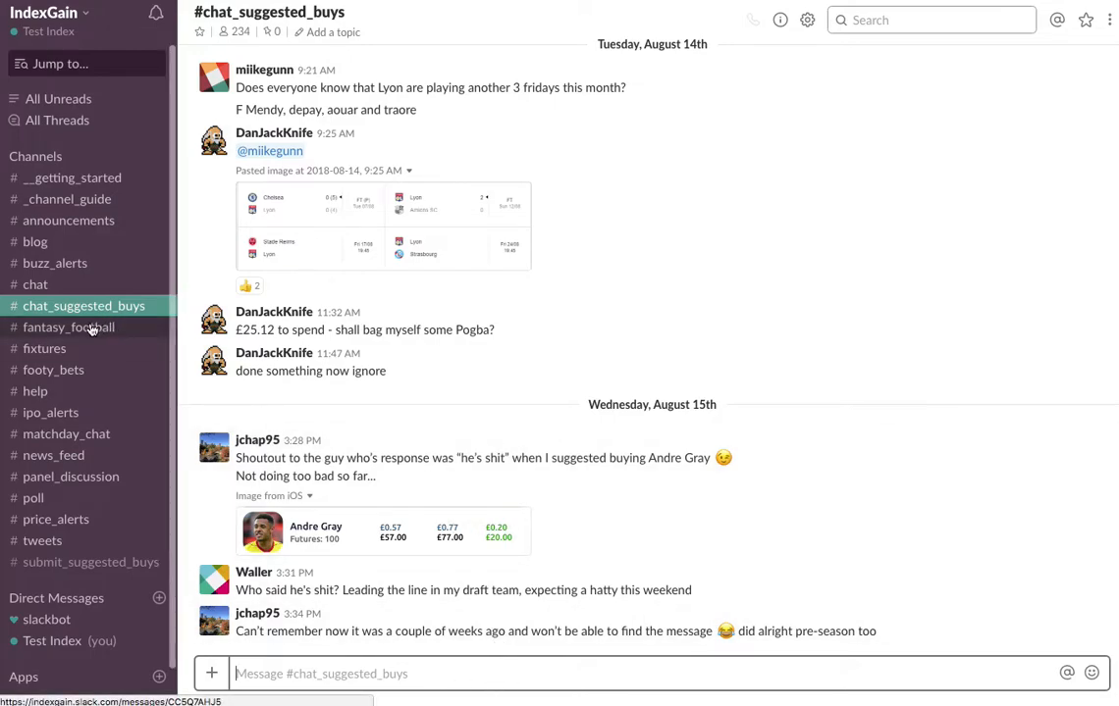
click(69, 200)
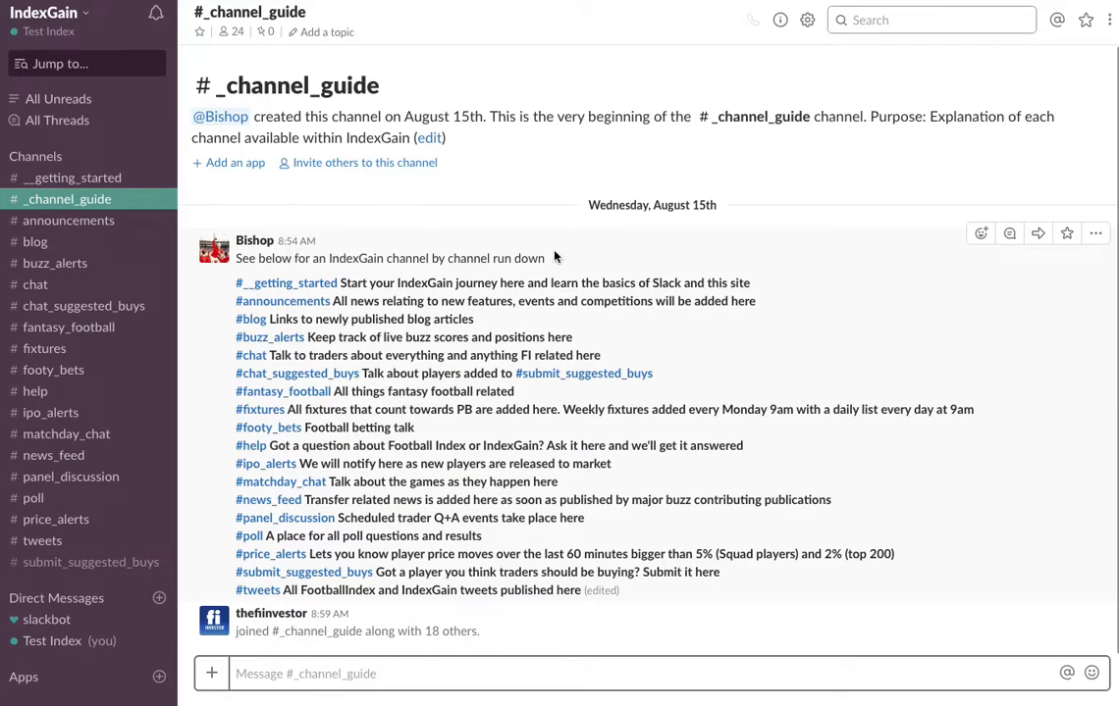
click(36, 391)
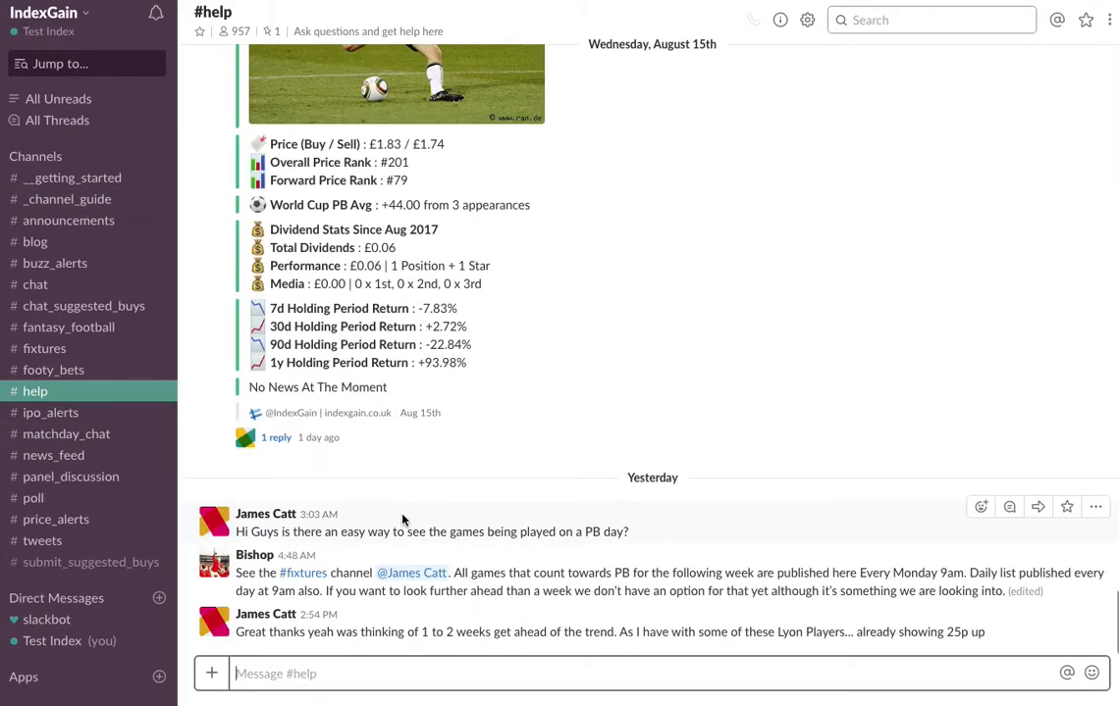
mouse_move(403, 522)
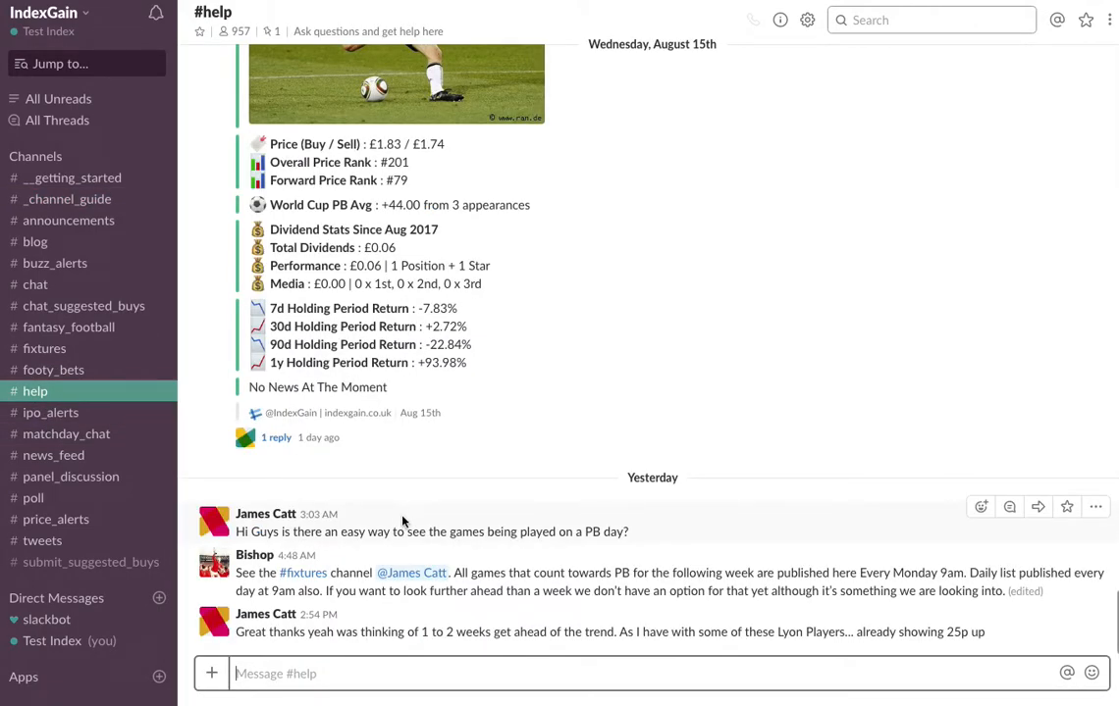